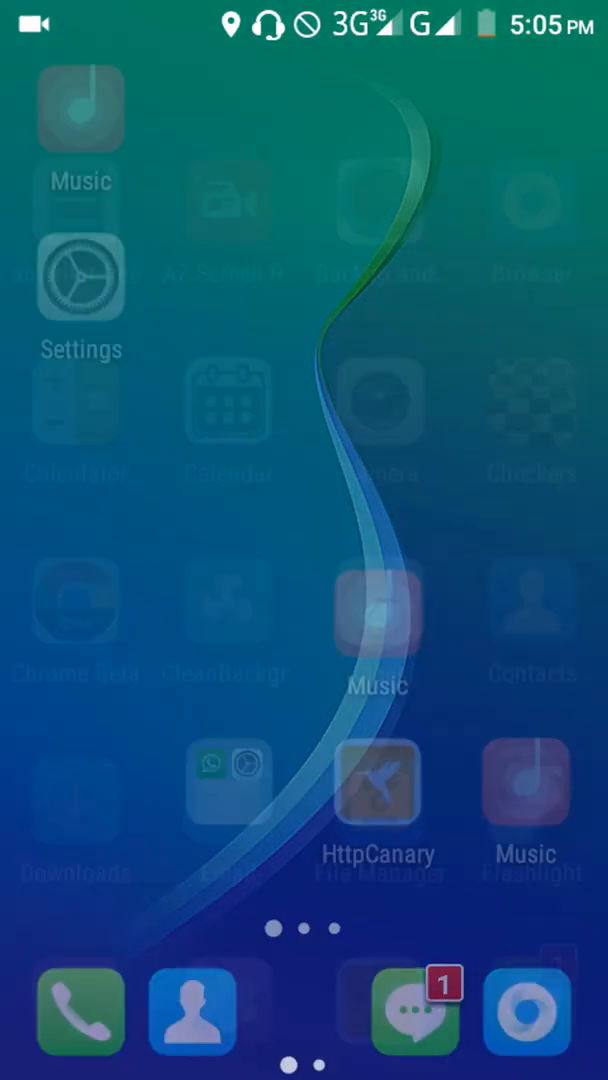
- Swipe to the launcher's second app page where the Termux icon sits
scroll("left", 3)
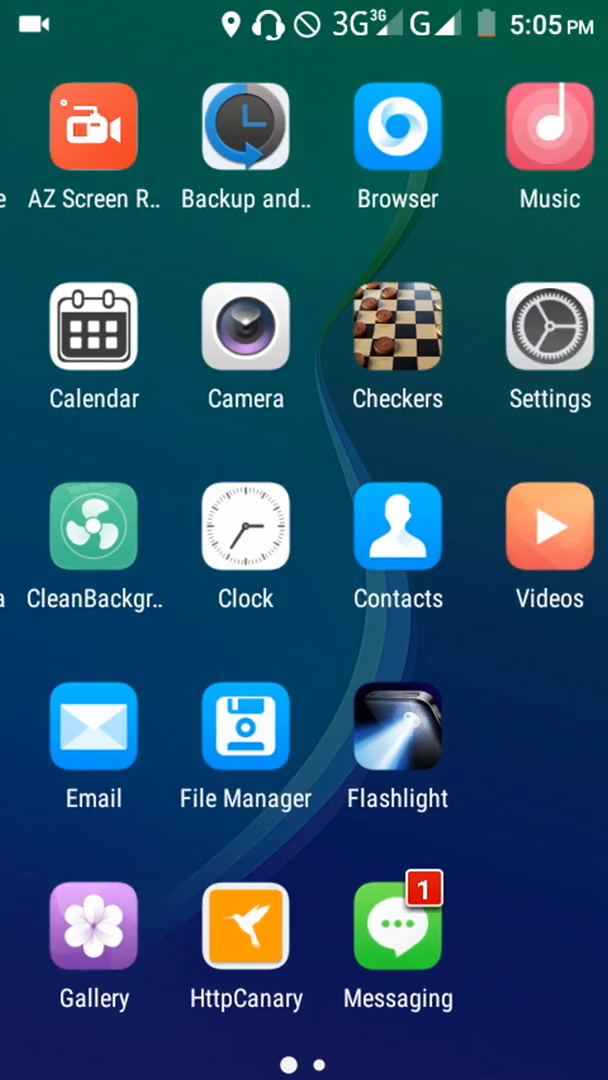
scroll("left", 3)
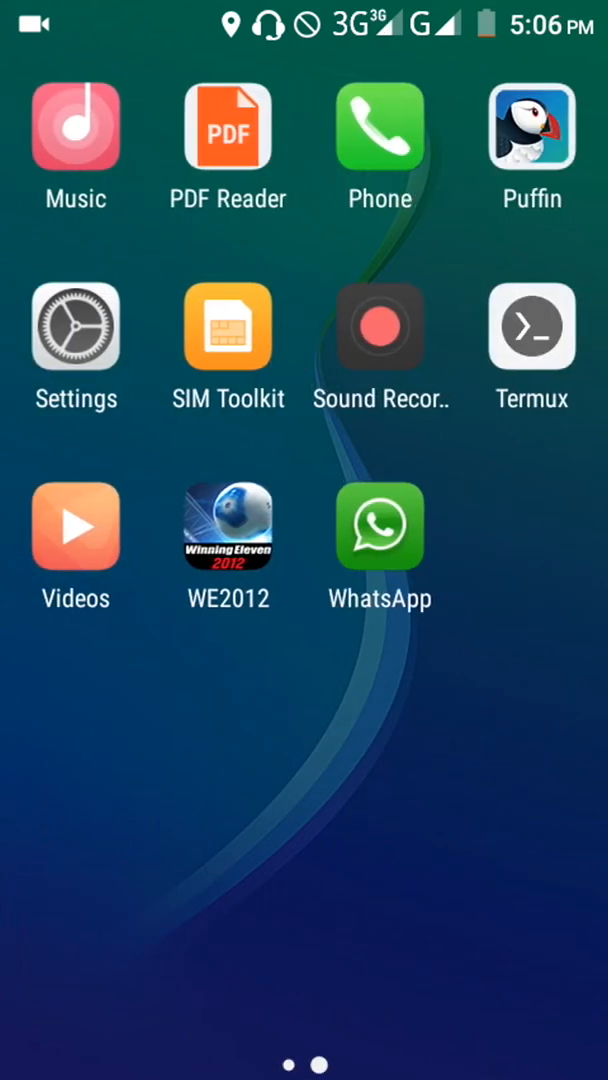
- Launch Termux and make a dagamosst directory in home, listing it beside storage
type("p")
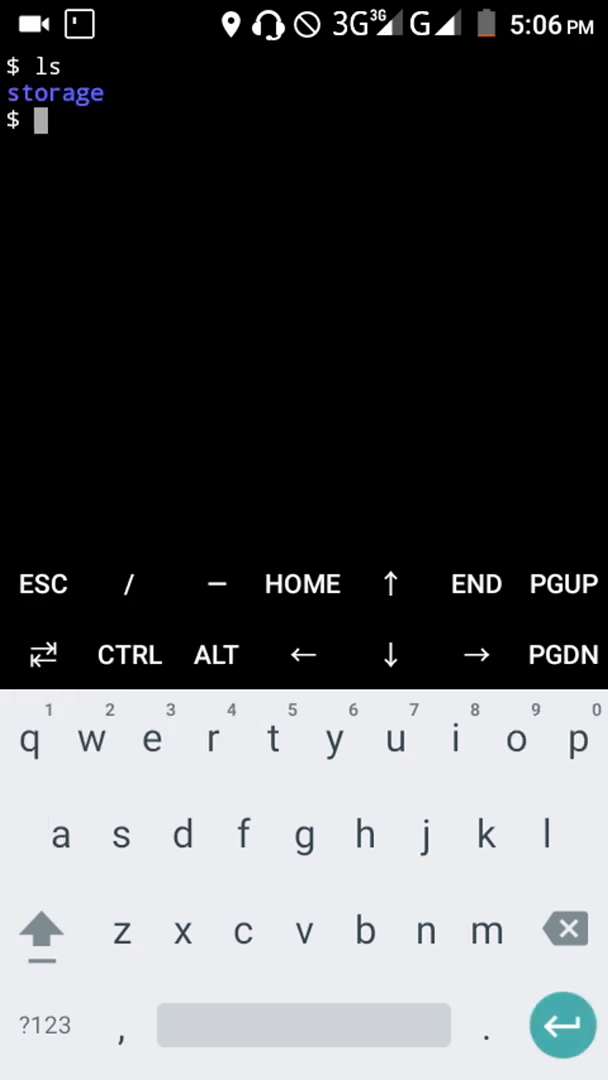
type("m")
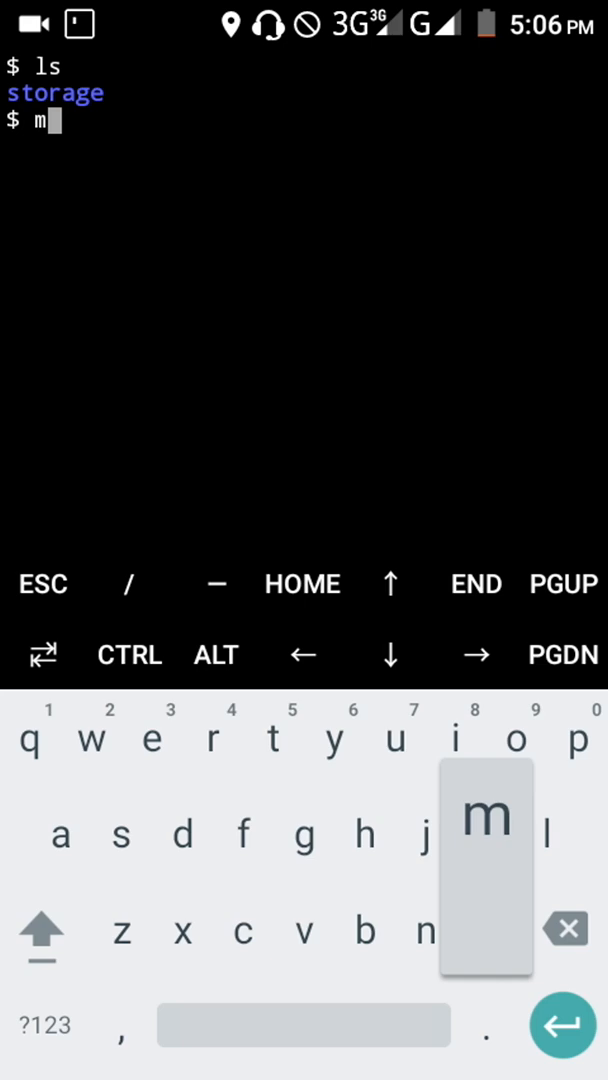
left_click(484, 836)
type("cd ")
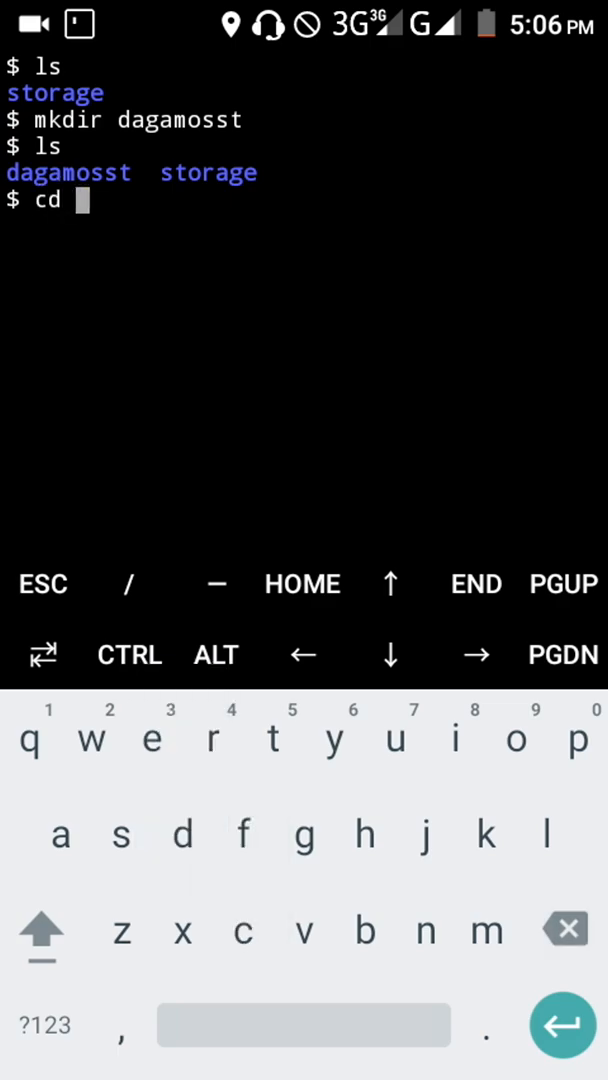
- cd into dagamosst, touch an empty index.php, and prepare nano index.php
type("dagamoss")
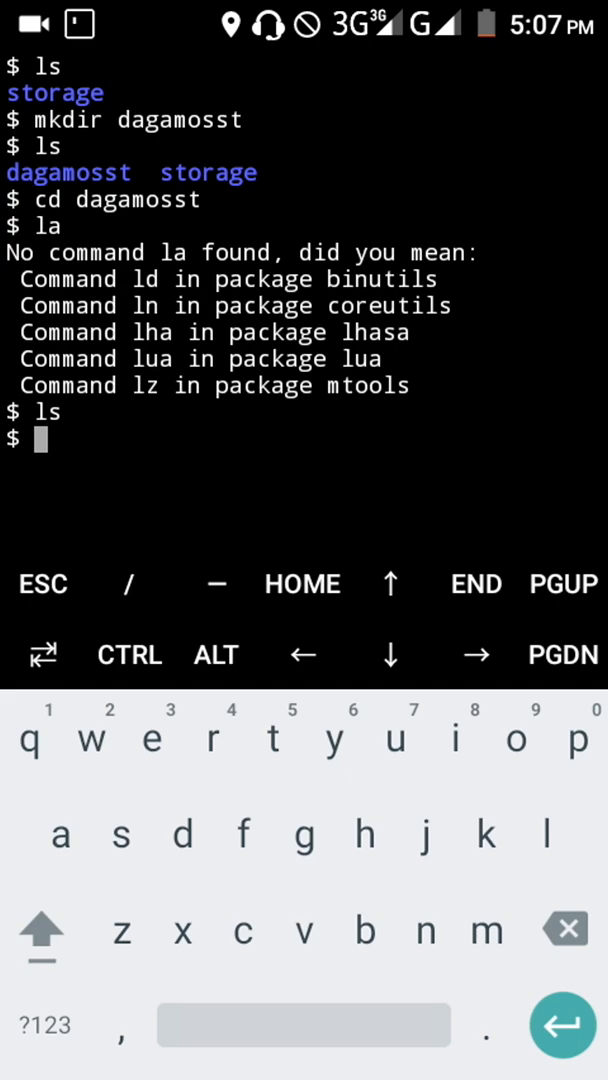
type("touch i")
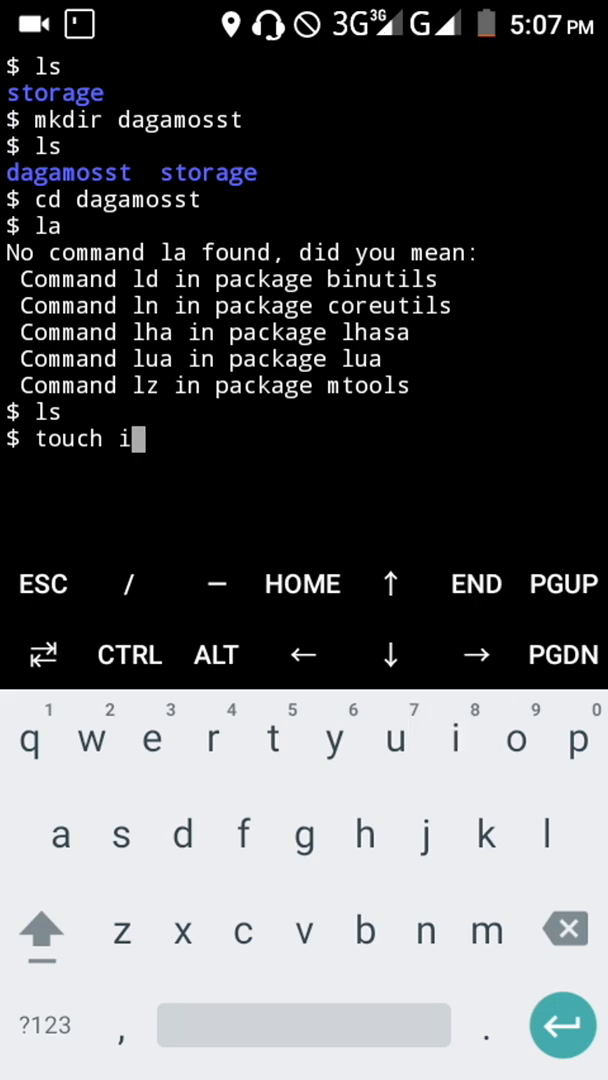
type("ndex.php")
type("ls")
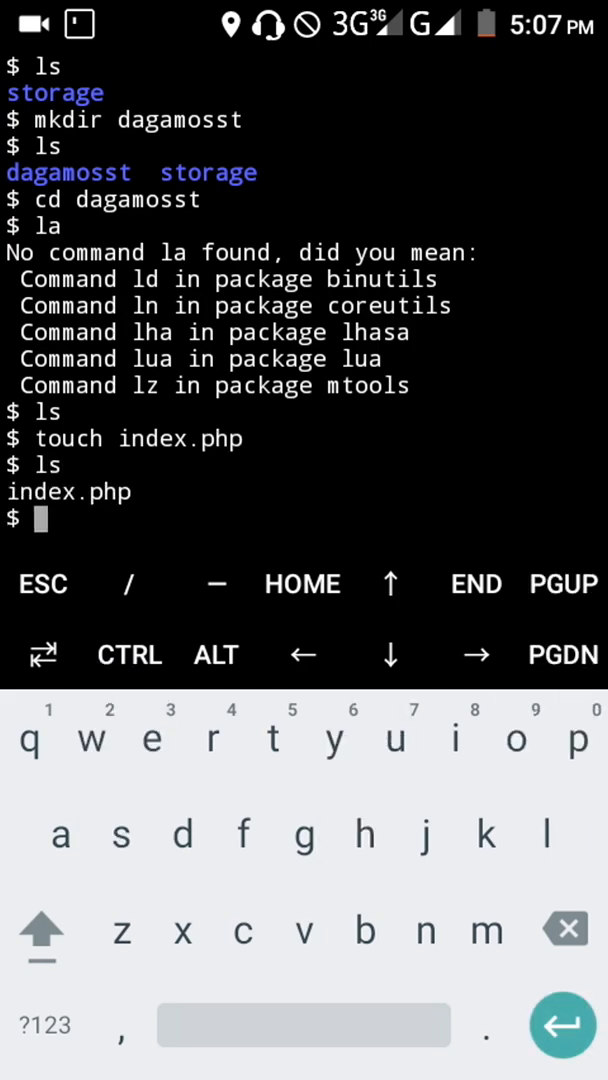
type("nano index.ph")
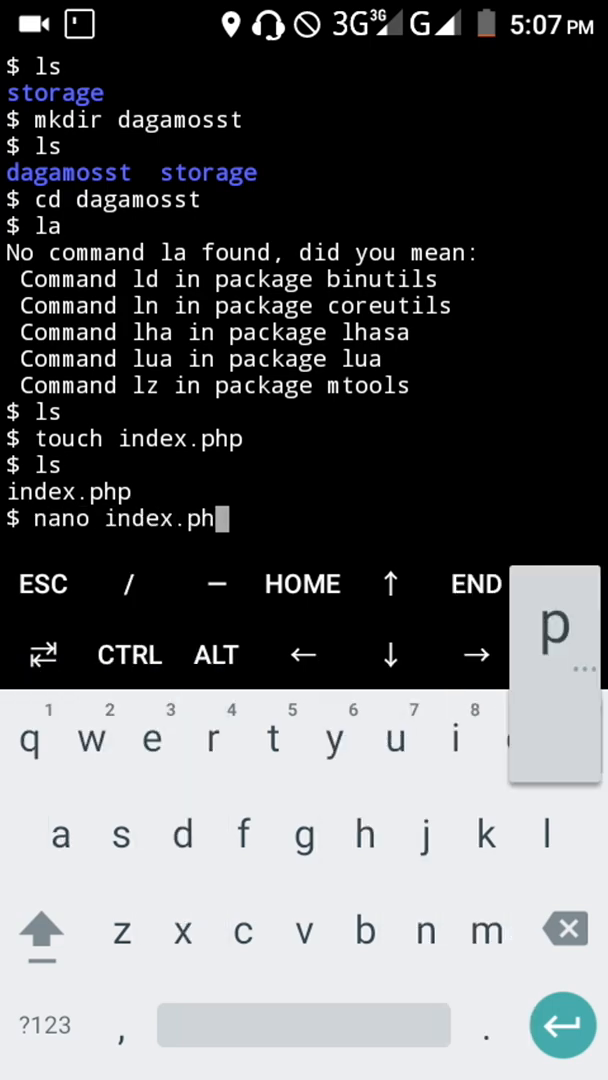
type("p")
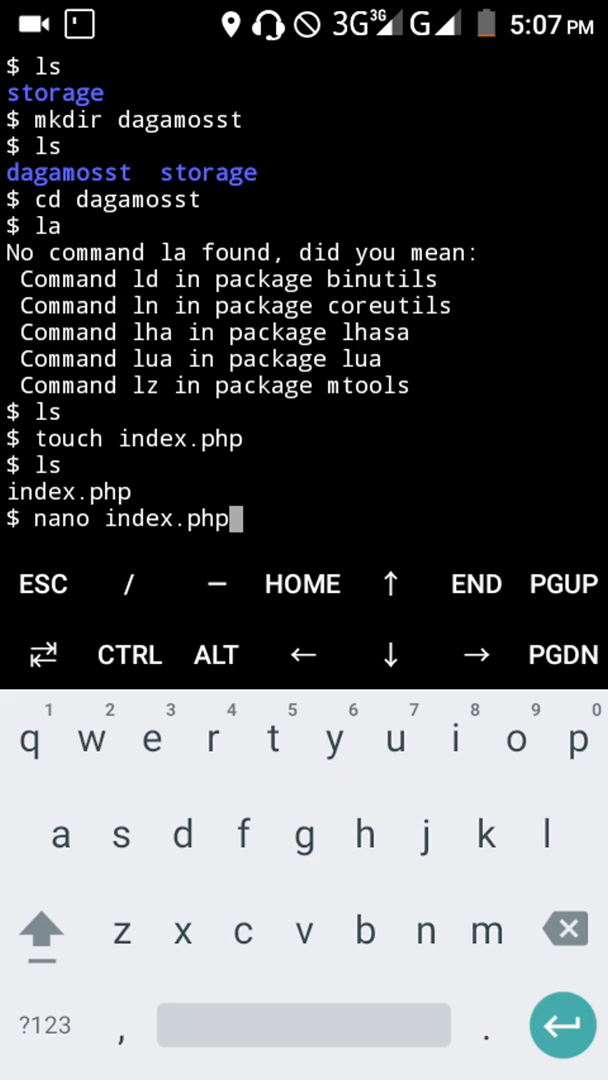
- In nano, write index.php as <?php echo "i love dagamosst"; ?>
key("Enter")
type("<?")
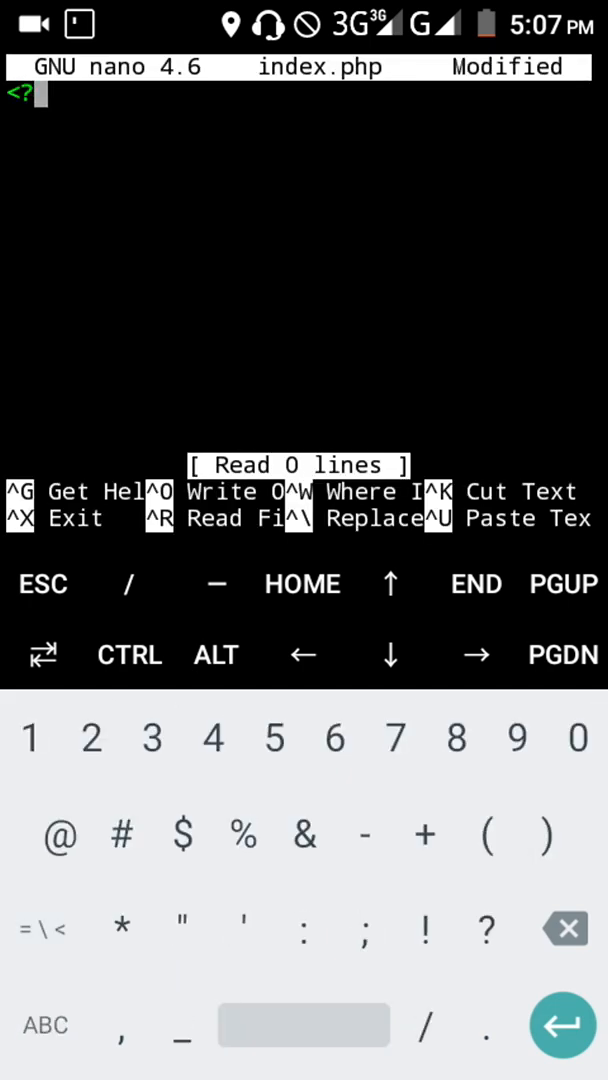
type("php")
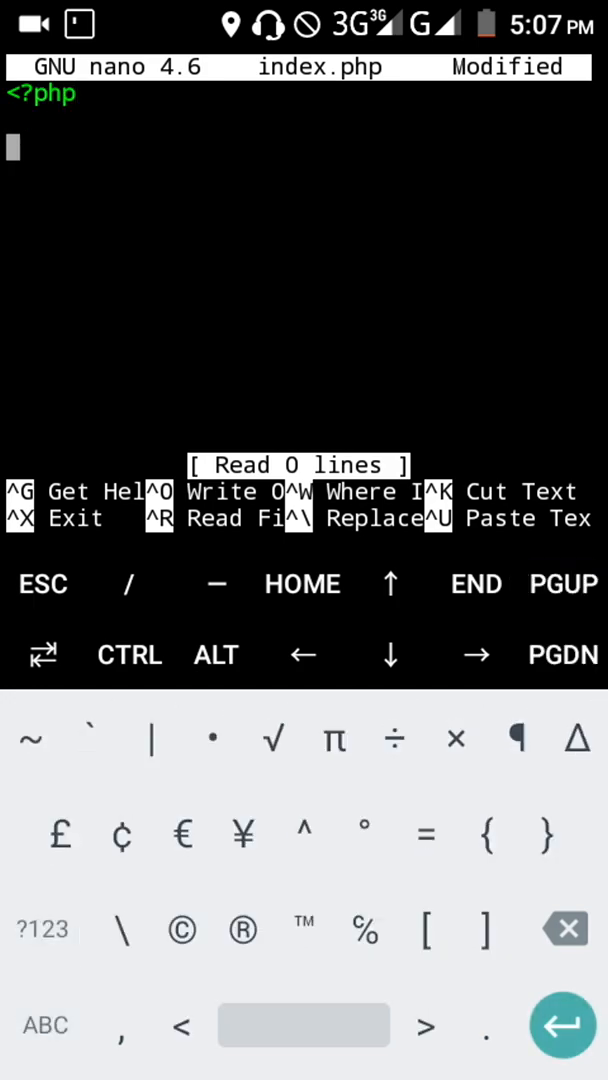
type("?>")
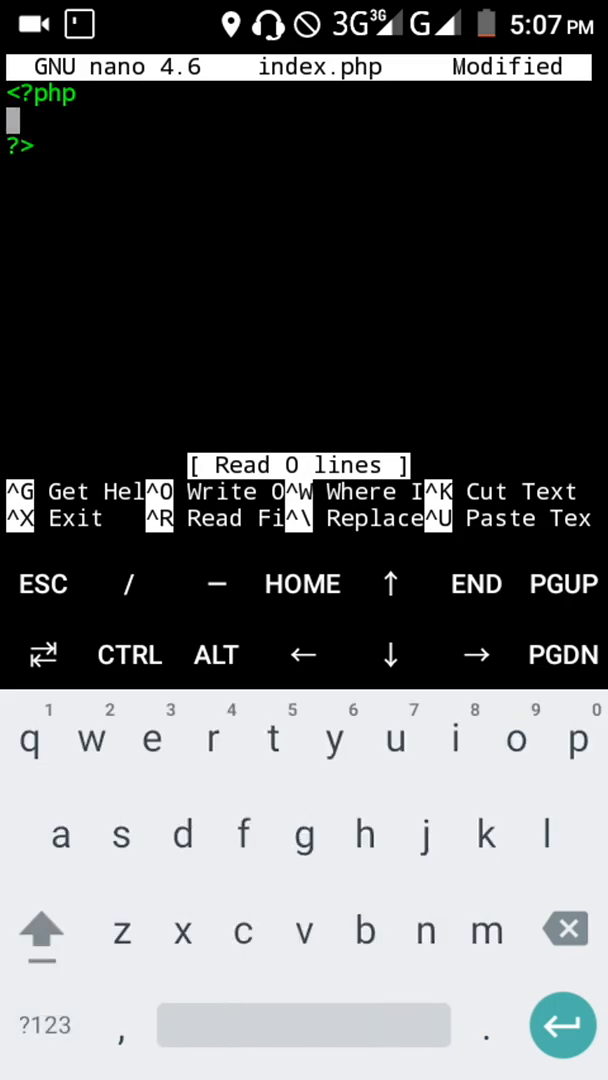
type("echo \"")
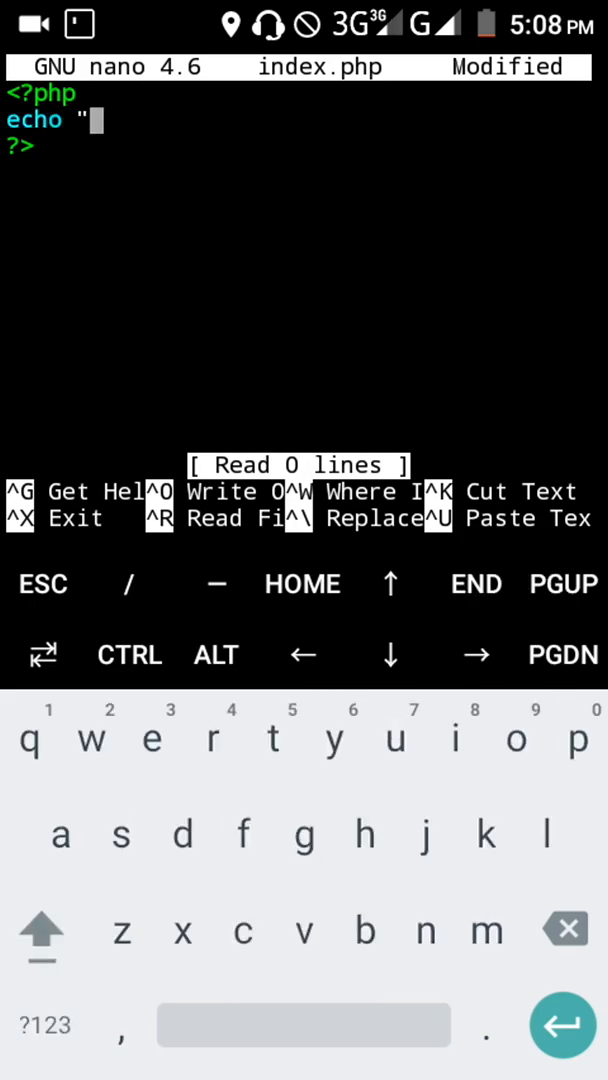
type("i love dagamosst")
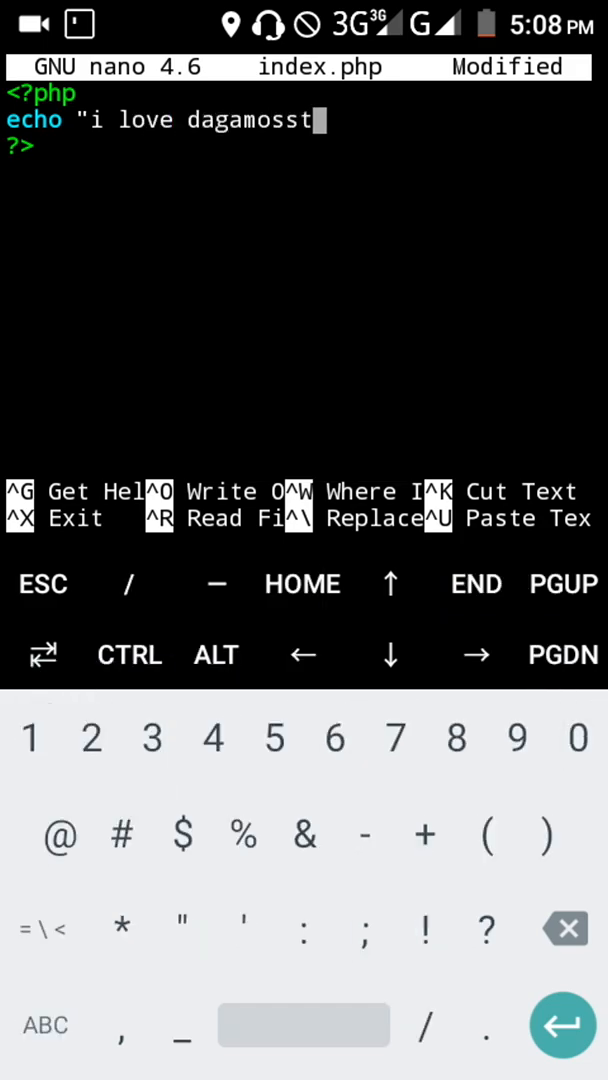
type("\";")
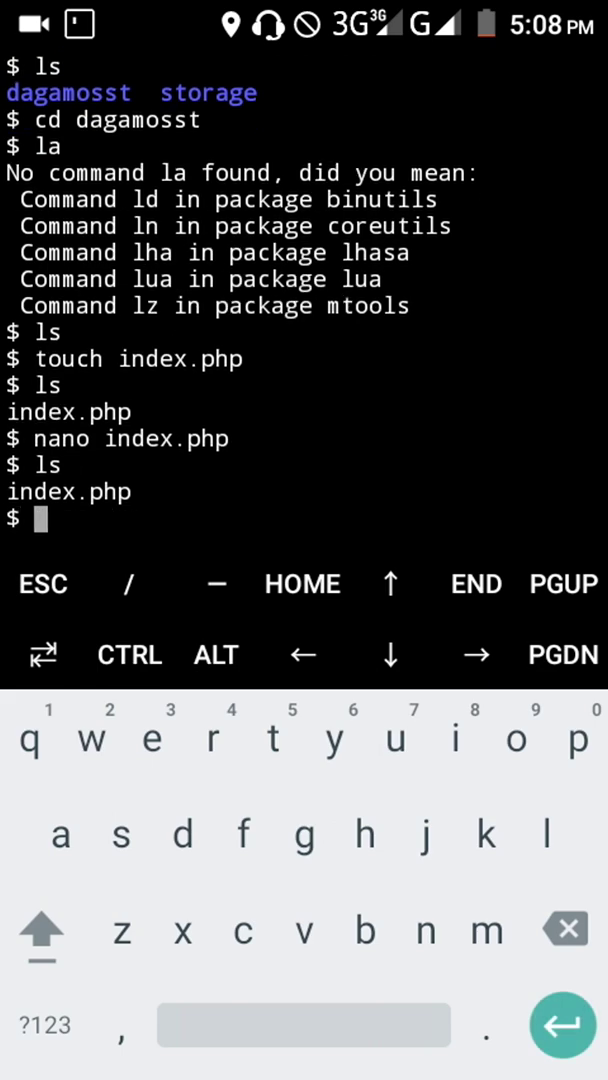
- Back at the shell, enter the php index.php command to run the script
type("php")
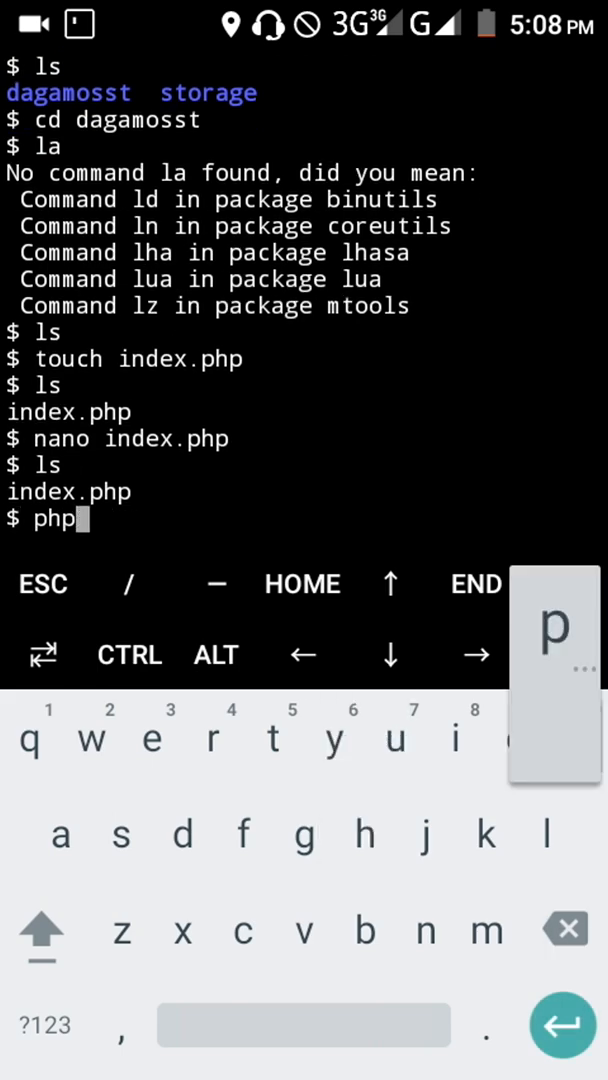
type("index")
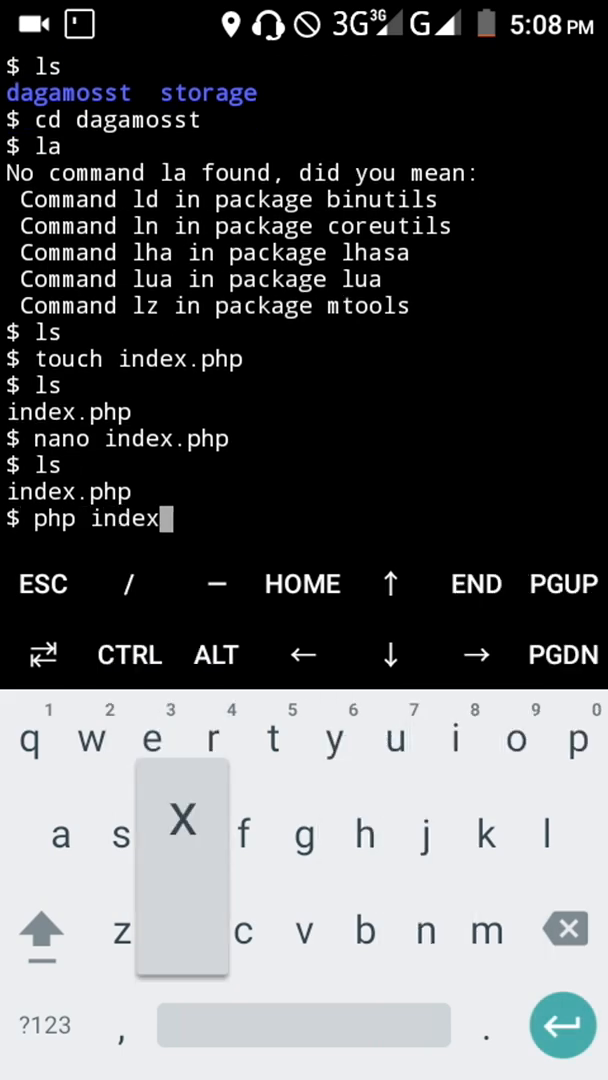